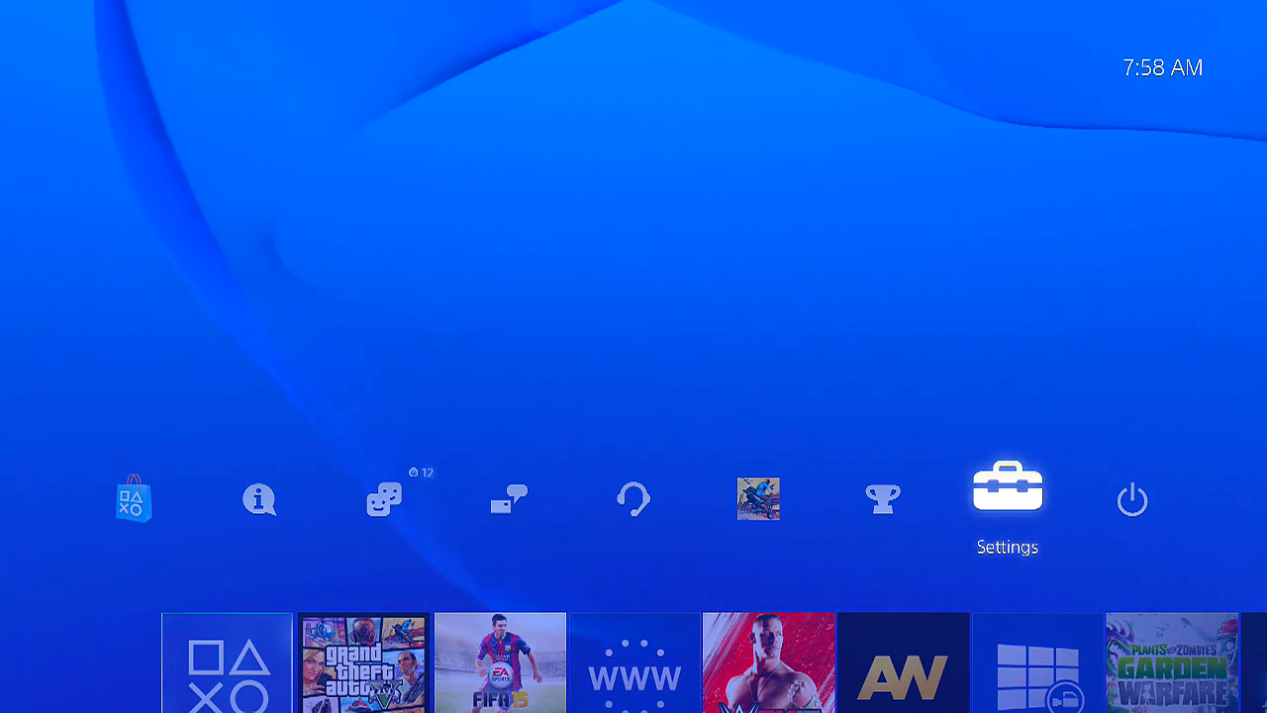
- Open Settings and reach the Set Up Internet Connection screen
left_click(1007, 500)
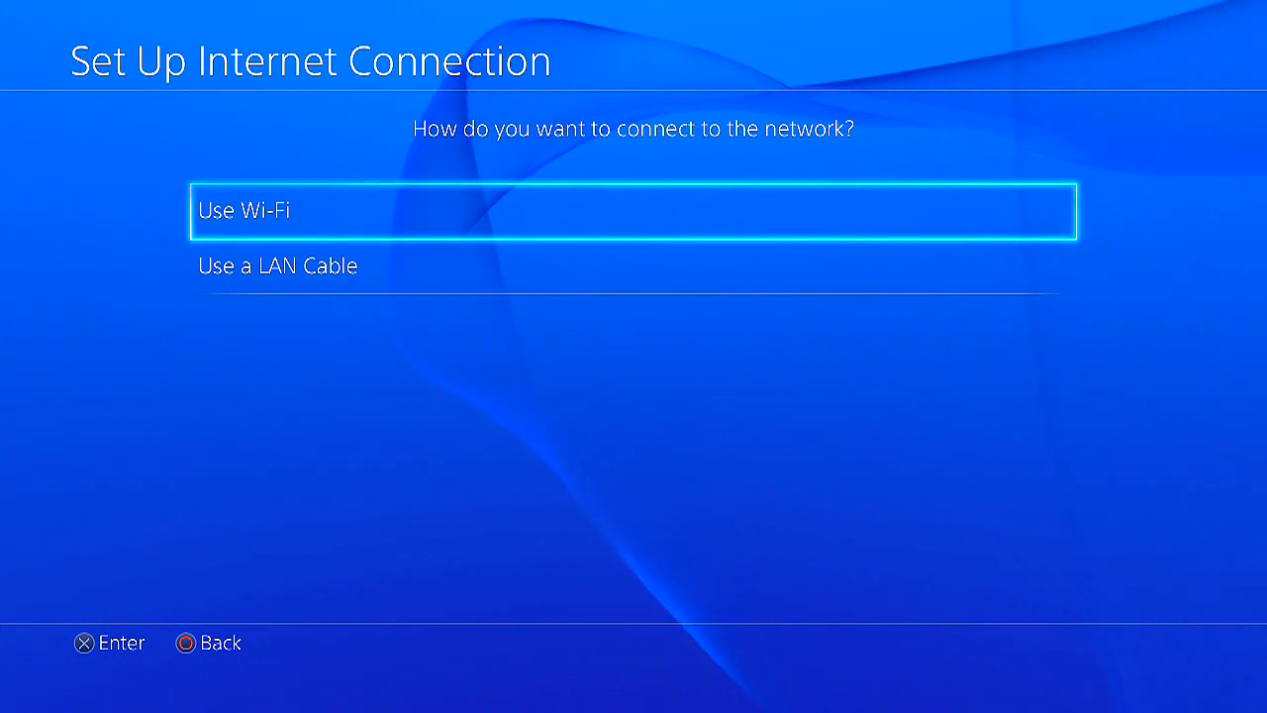
- Choose Wi-Fi custom setup with no DHCP host name, automatic DNS, and manual MTU
left_click(632, 209)
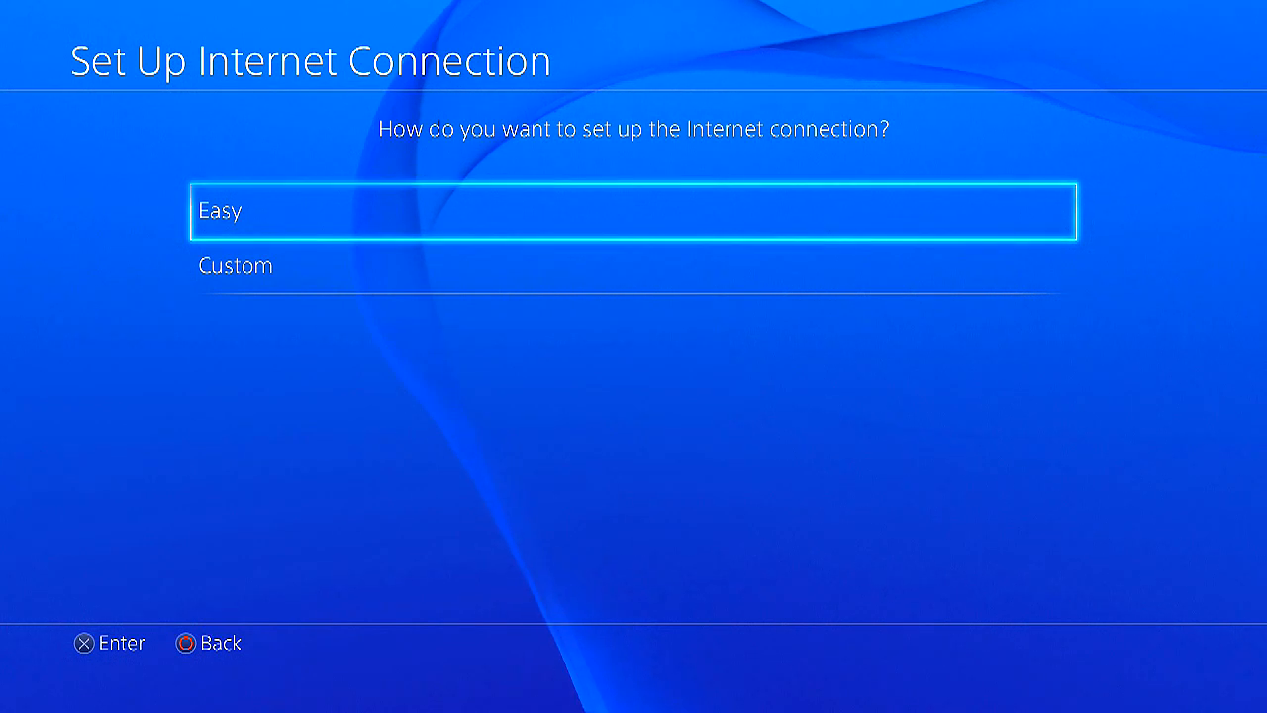
left_click(634, 209)
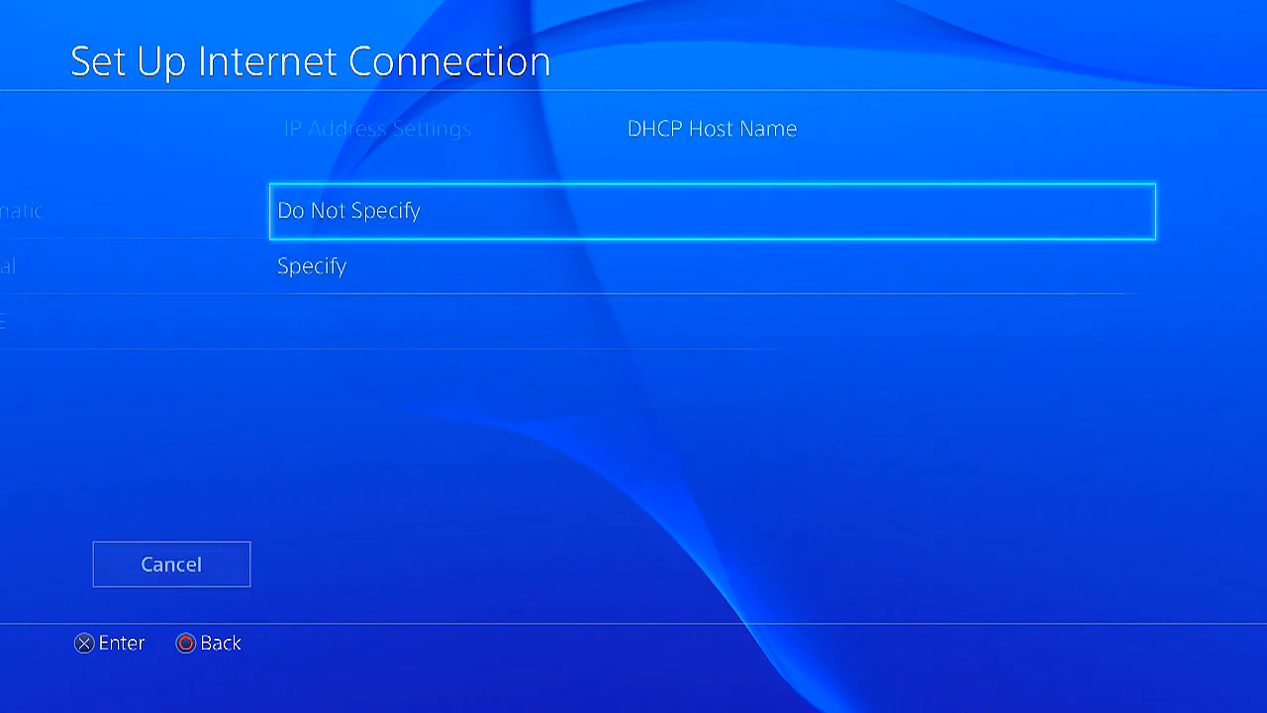
left_click(710, 210)
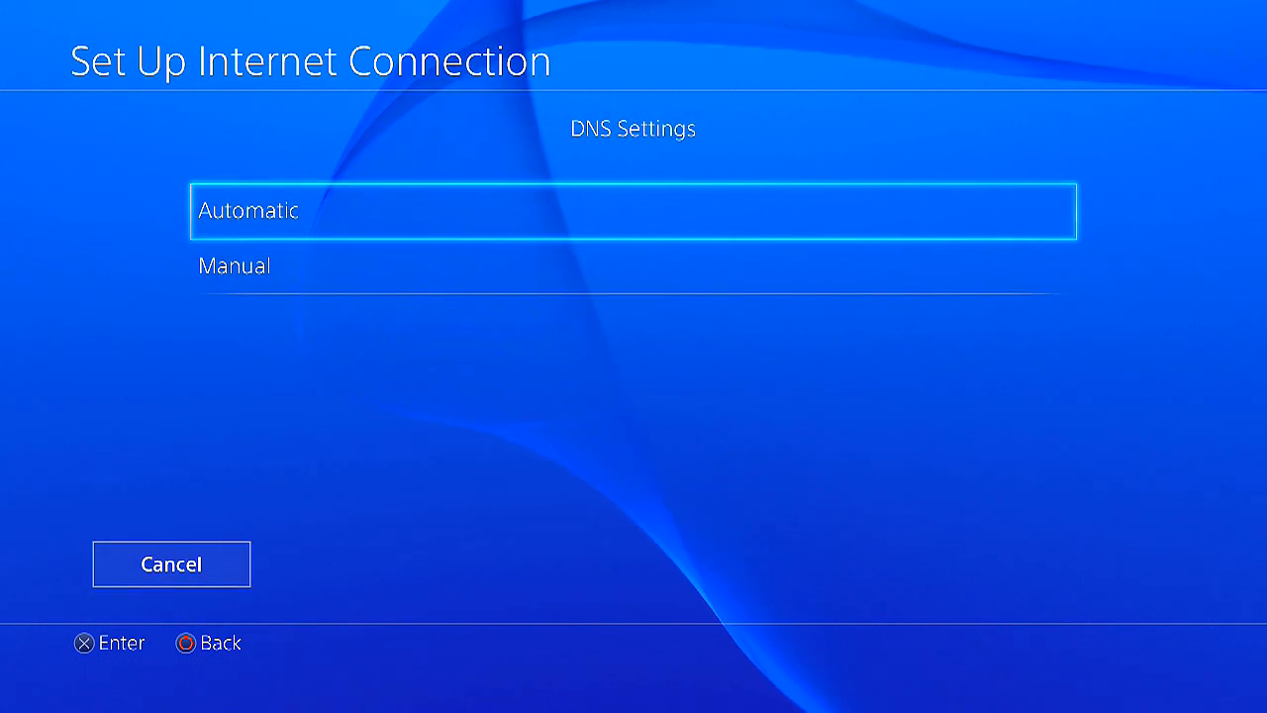
left_click(633, 211)
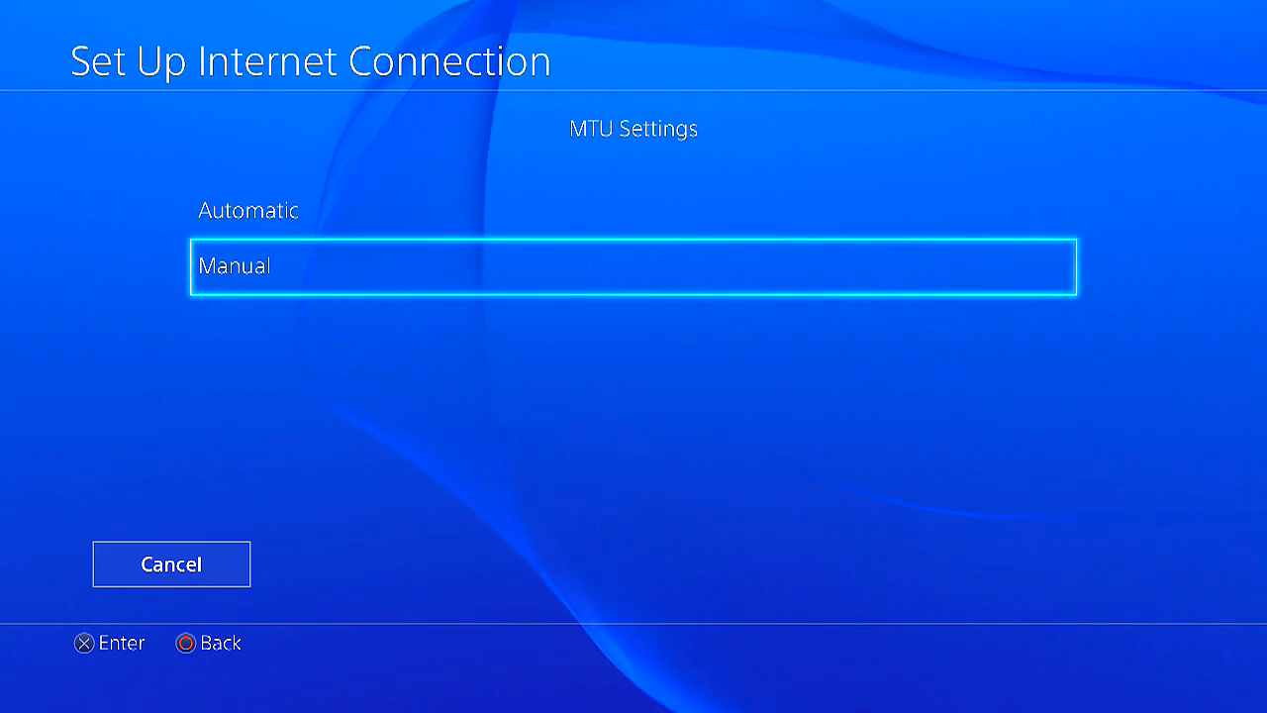
left_click(634, 264)
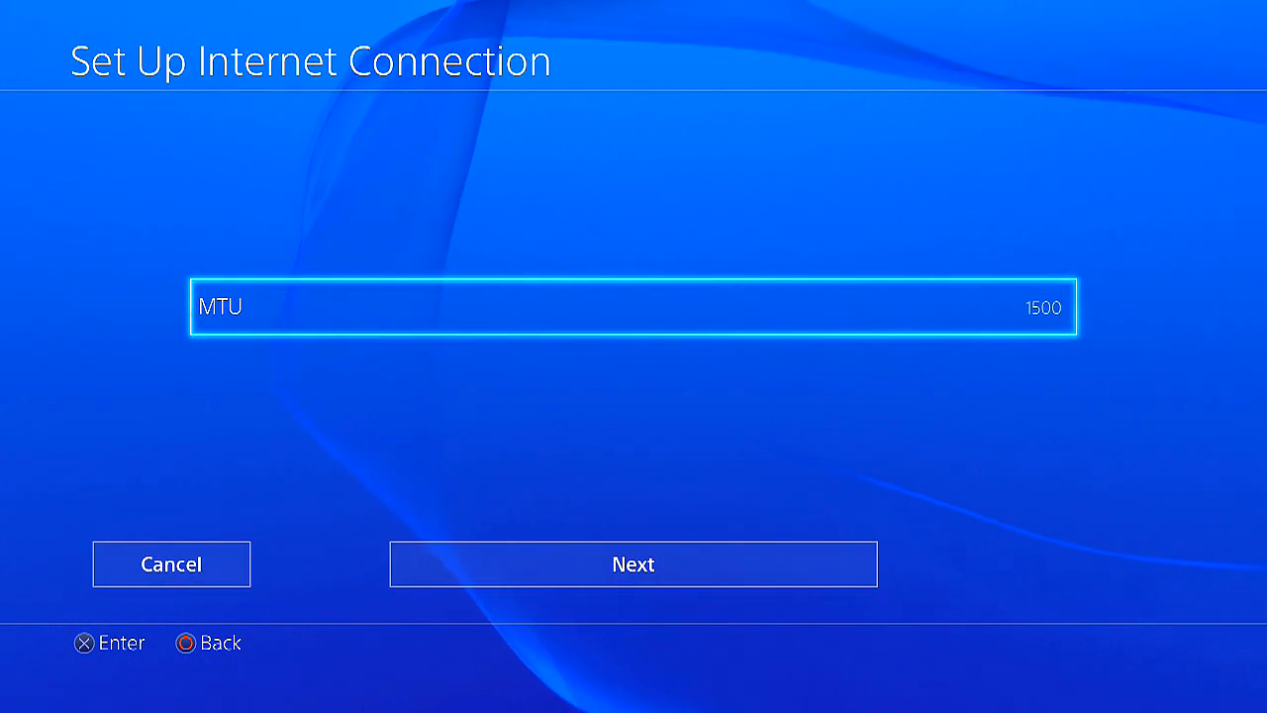
- Enter MTU 1473 and select Do Not Use for the proxy server
left_click(632, 306)
type("14")
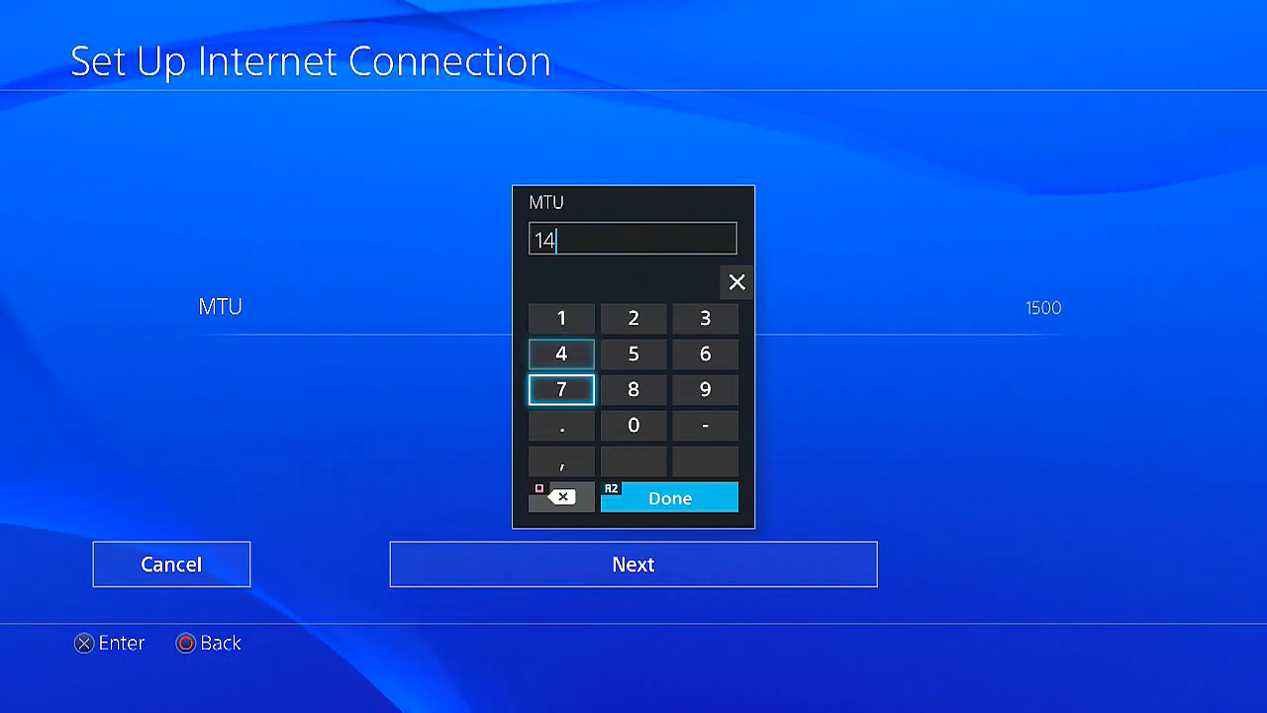
left_click(704, 318)
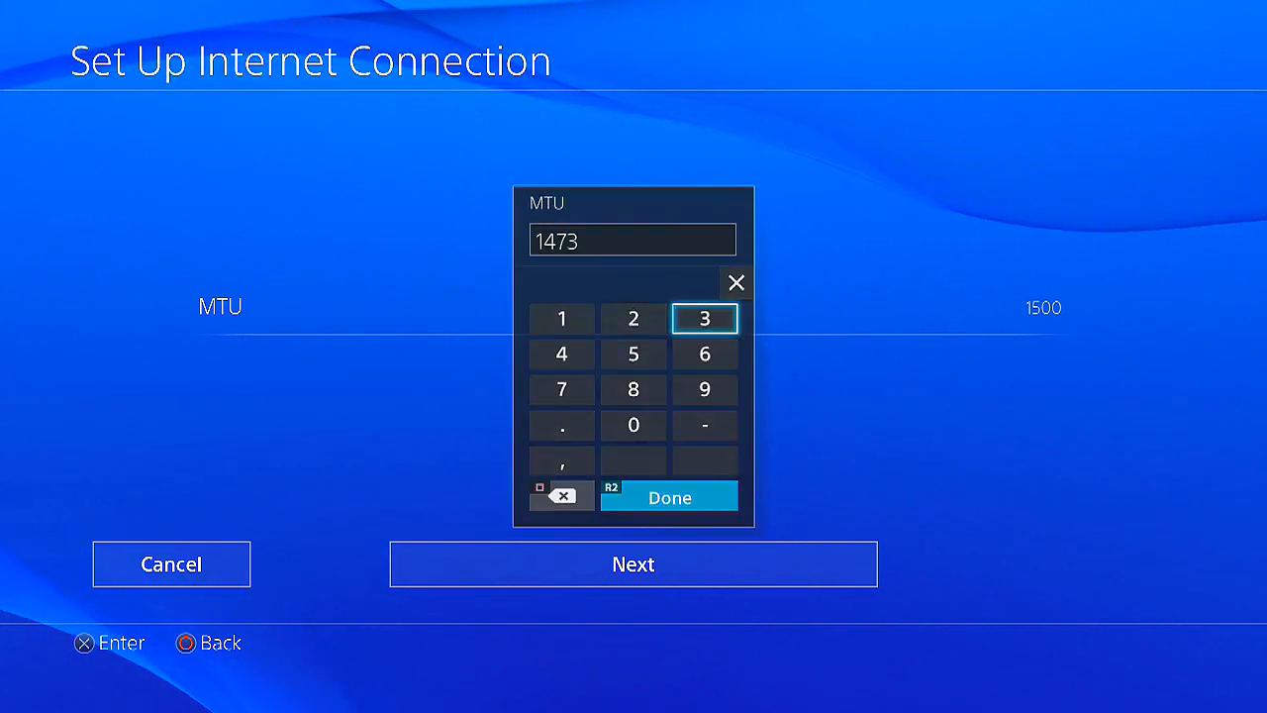
left_click(668, 496)
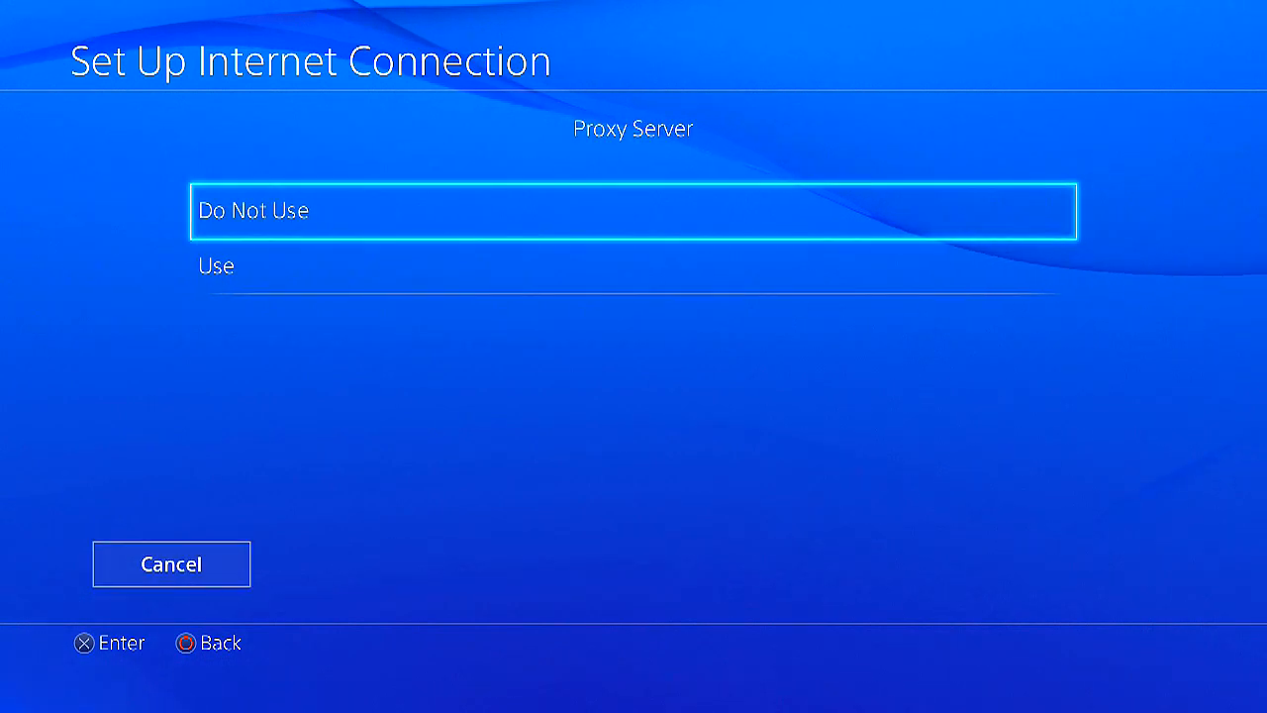
left_click(633, 210)
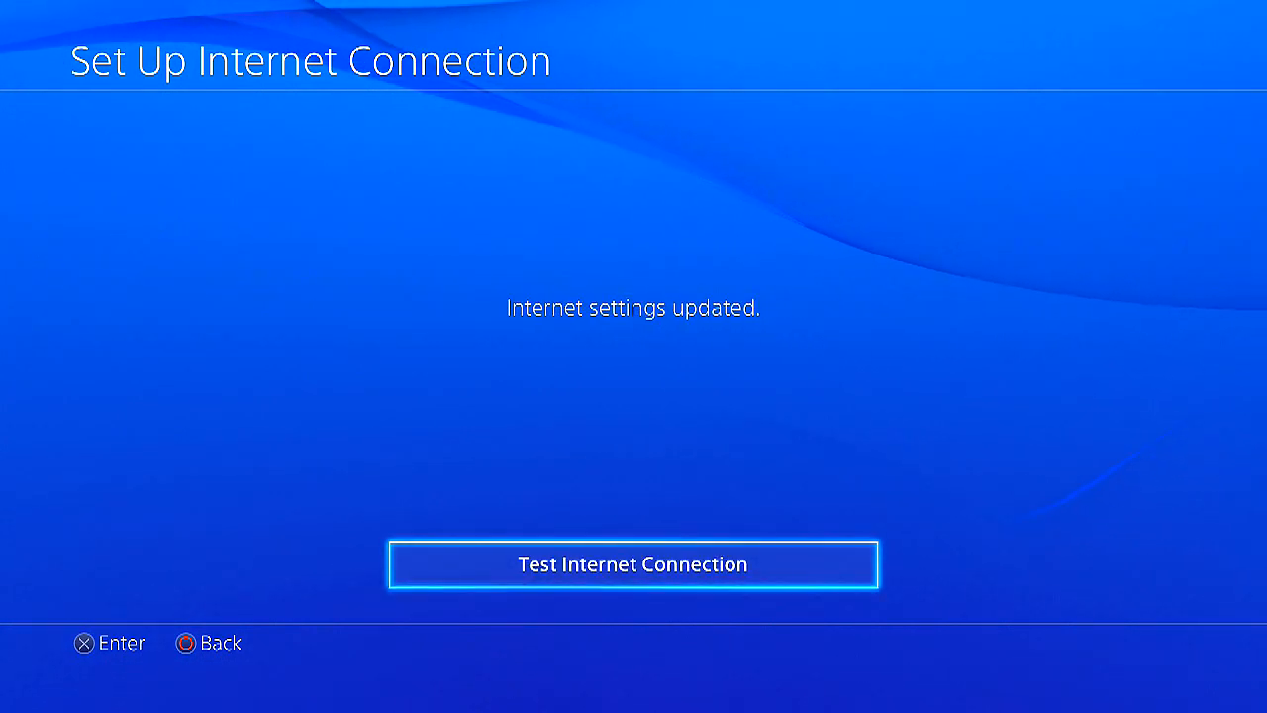
- Run the internet connection test through to IP, internet and PSN success with NAT Type 2
left_click(633, 564)
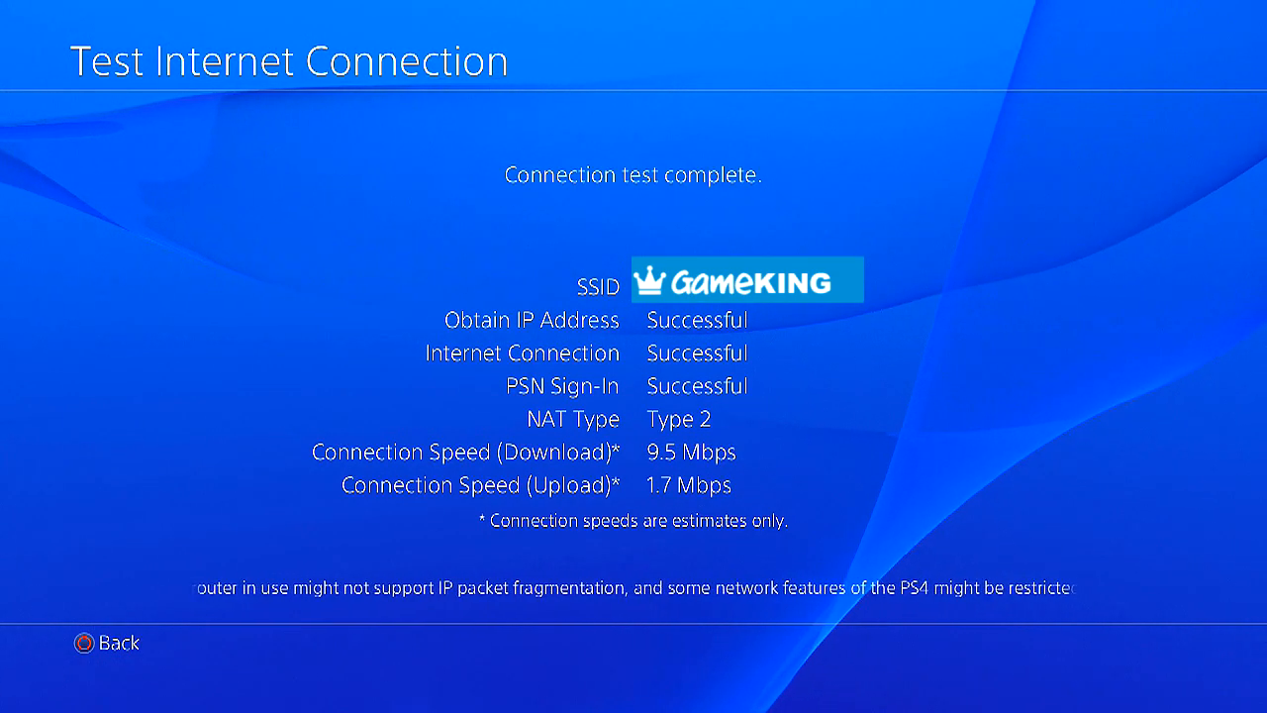
- Go back to the home screen and open the PlayStation Store, scrolling its categories
left_click(106, 643)
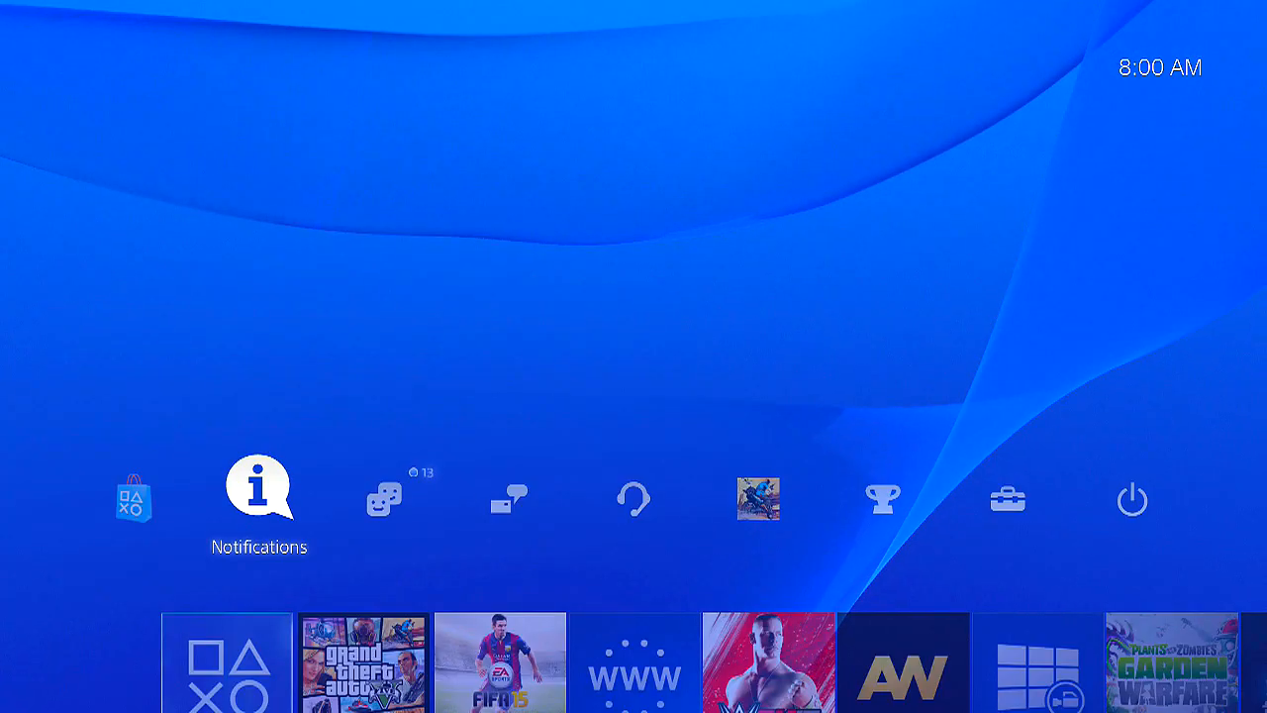
left_click(381, 500)
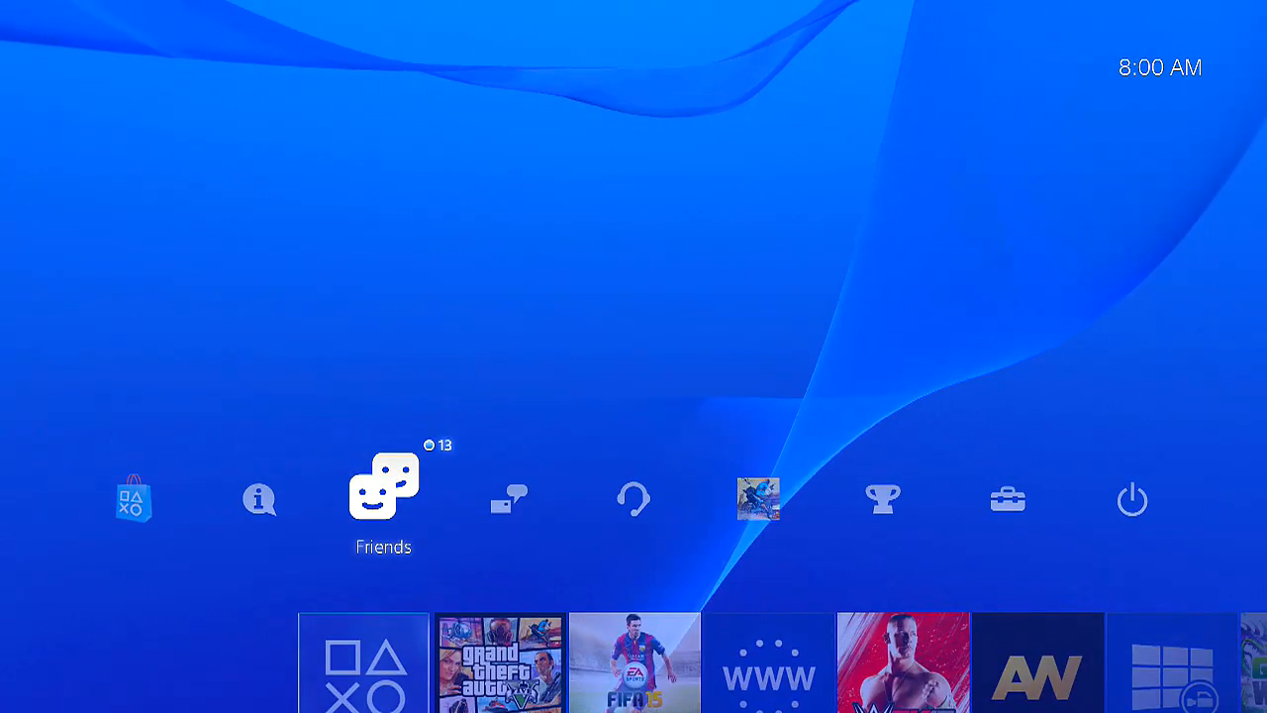
left_click(133, 499)
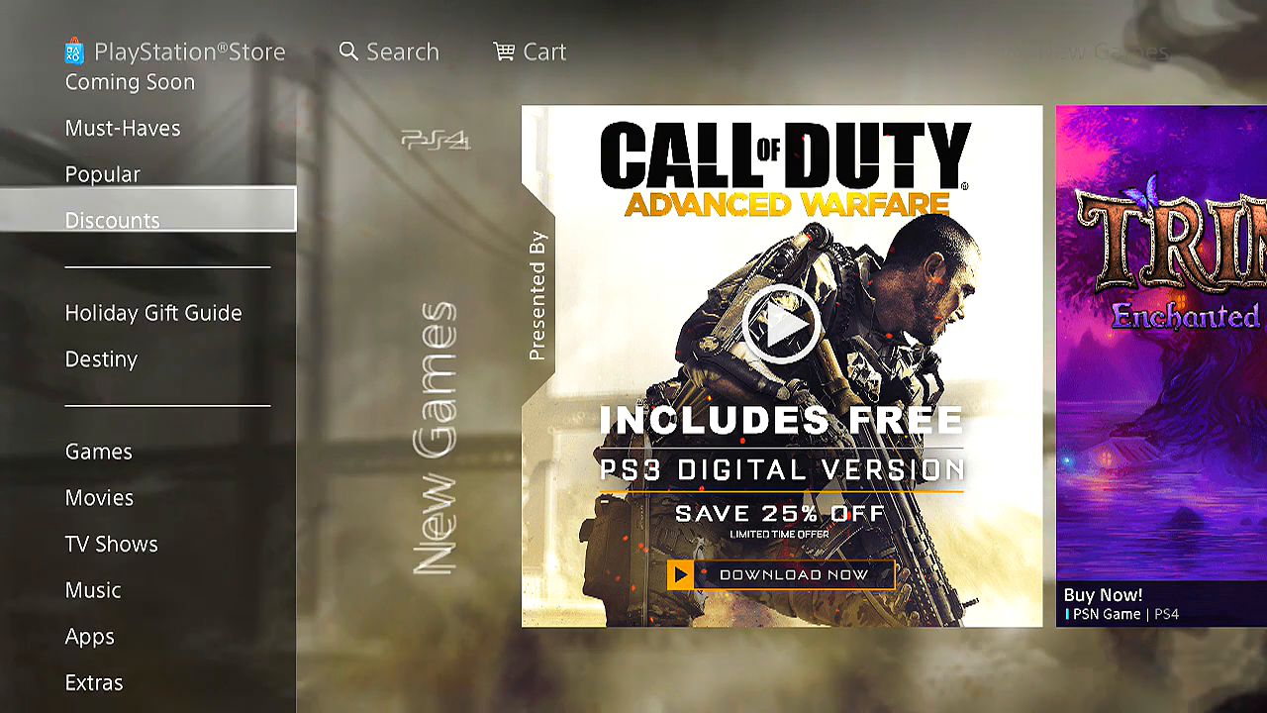
scroll("down", 3)
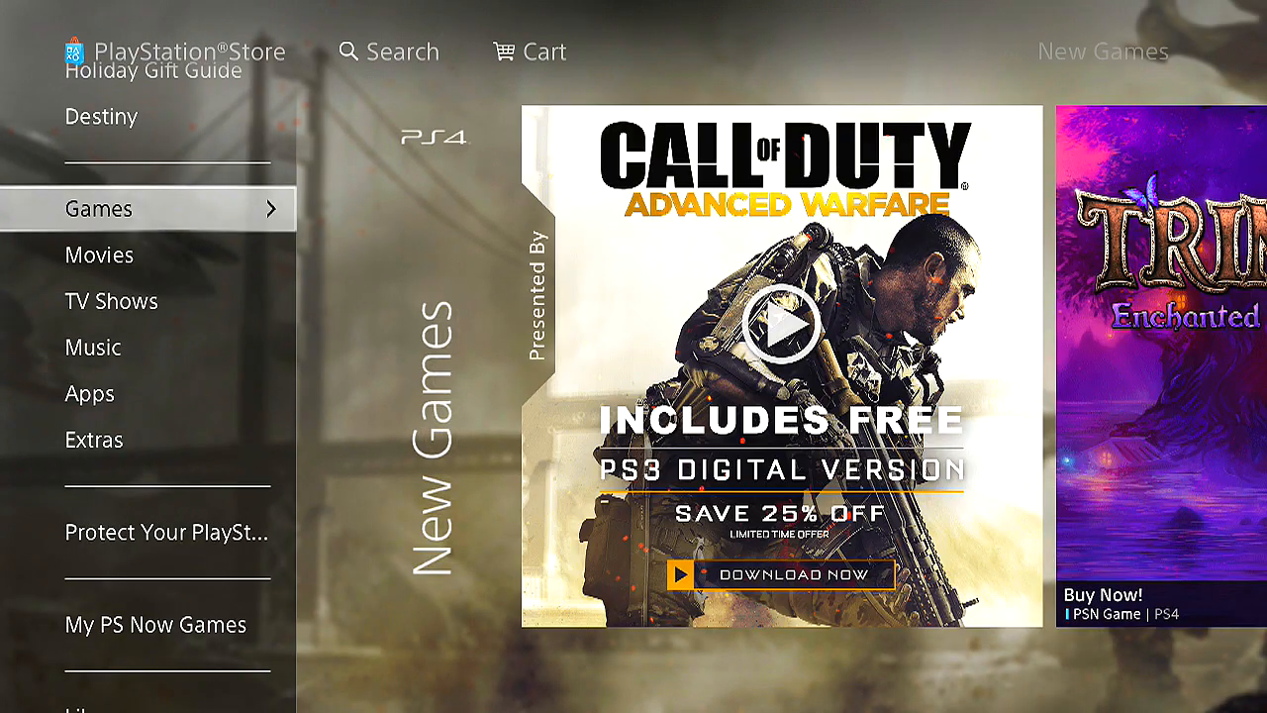